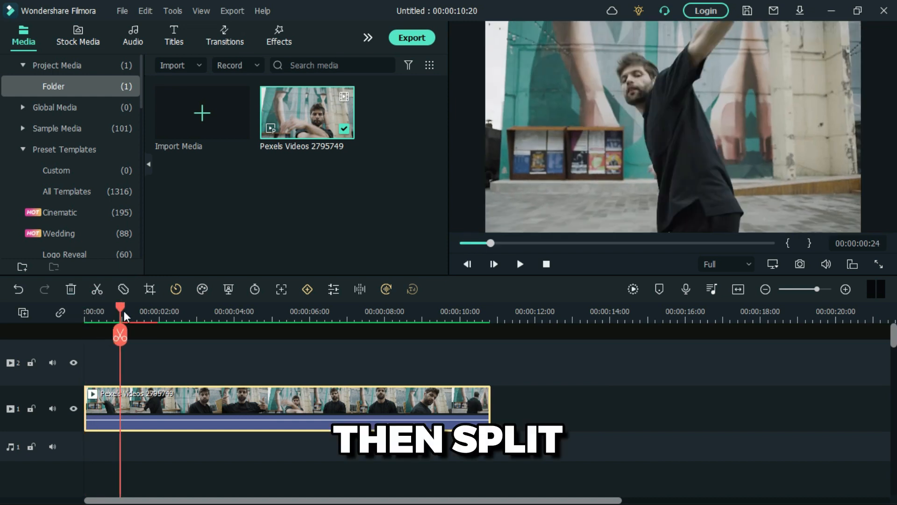
Step: Split the dancing clip at two points and copy the short middle piece onto track 2
left_click(119, 335)
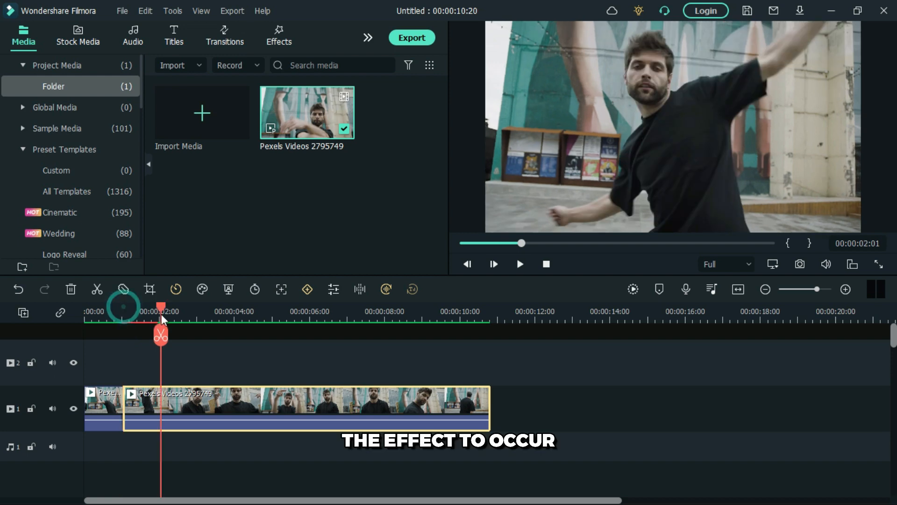
left_click(163, 333)
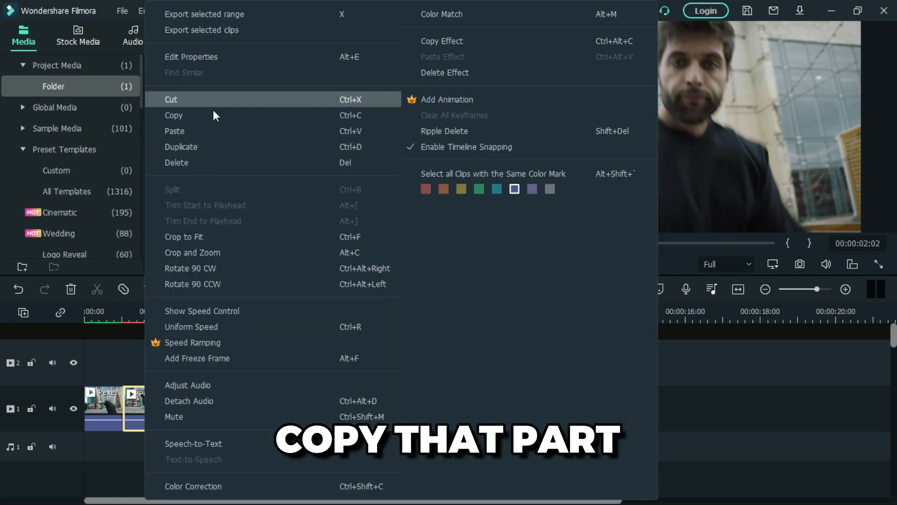
left_click(173, 115)
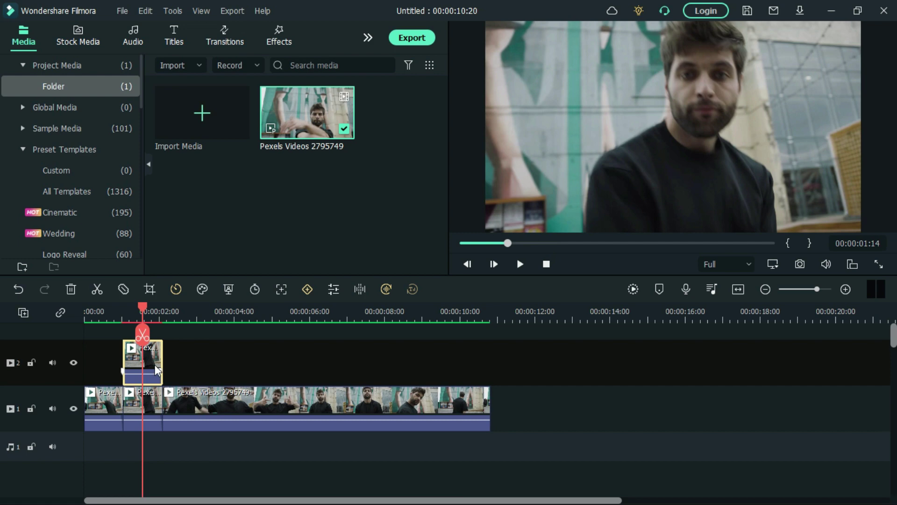
Step: Open Edit Properties for the track 2 copy and browse Compositing blending modes for Screen
right_click(143, 361)
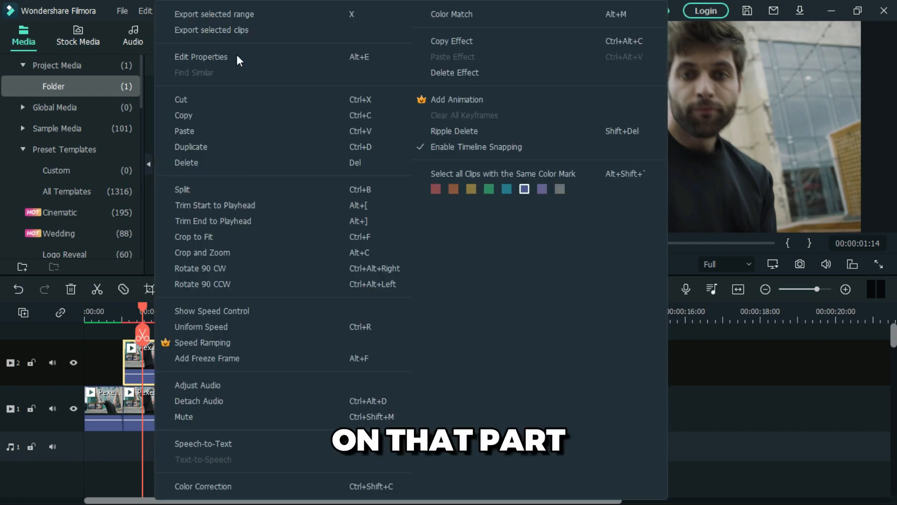
mouse_move(218, 61)
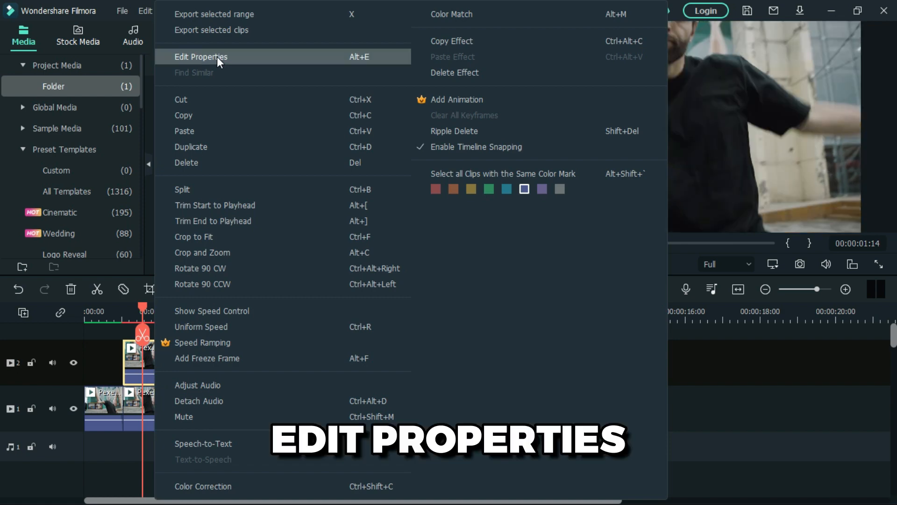
left_click(200, 57)
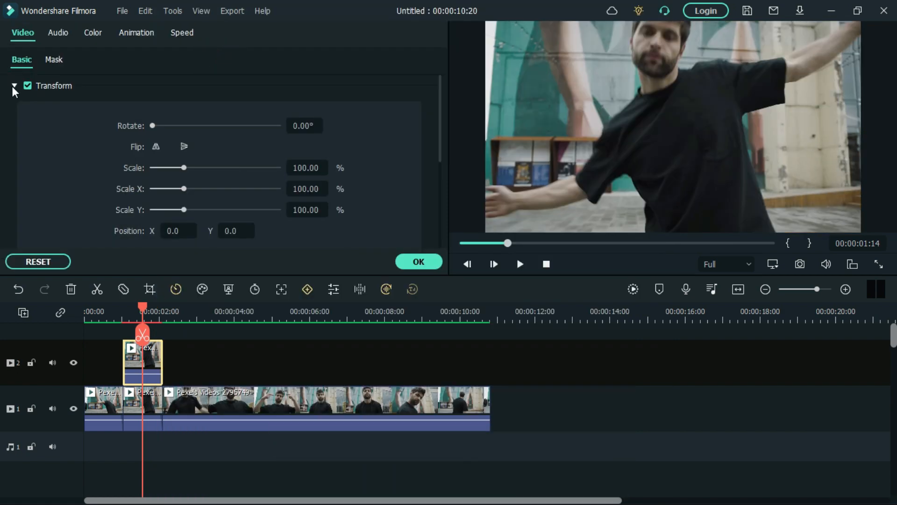
left_click(14, 86)
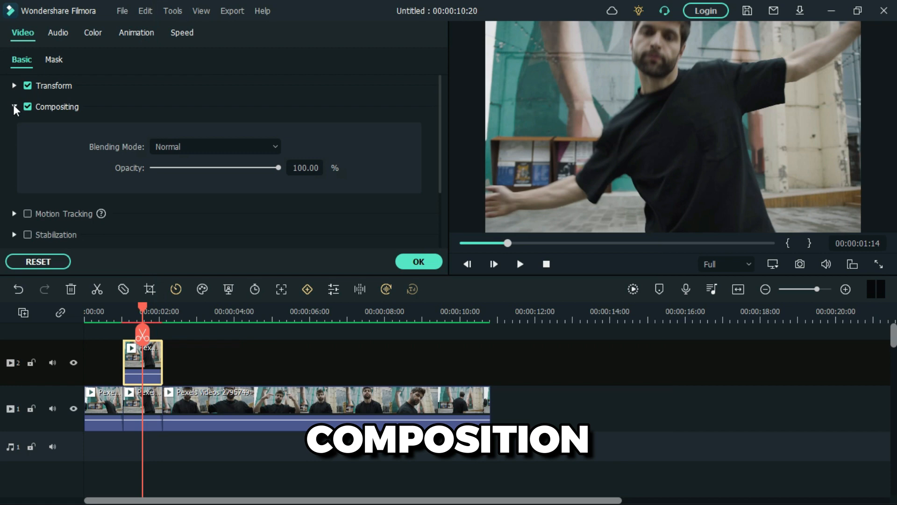
left_click(272, 147)
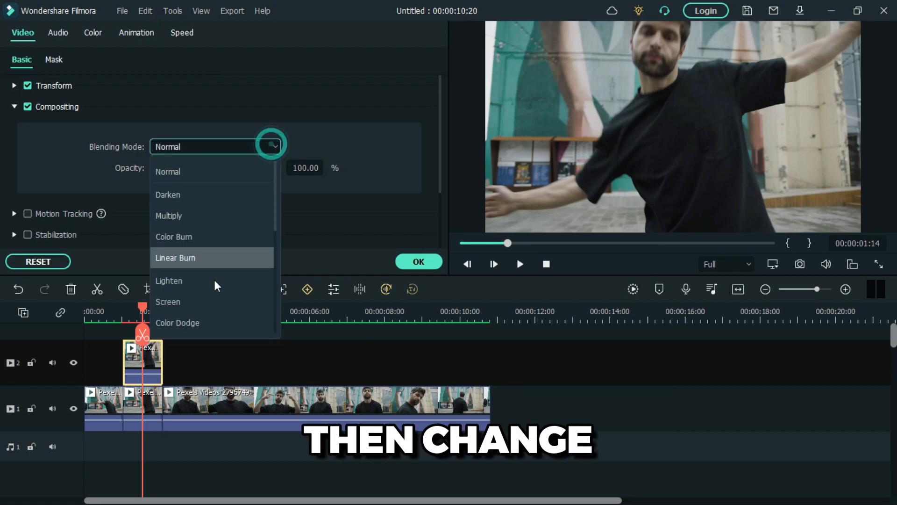
mouse_move(218, 302)
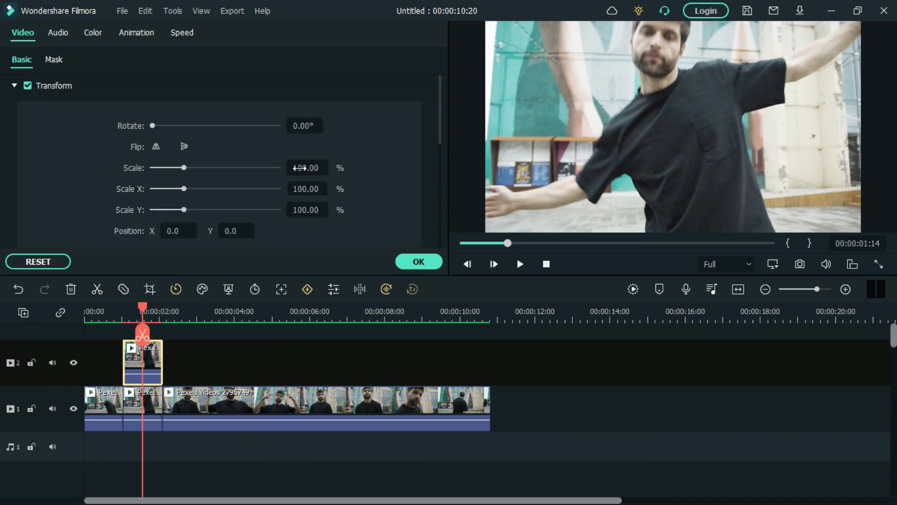
Step: Set the duplicated piece's scale to 130 and confirm with OK
triple_click(307, 167)
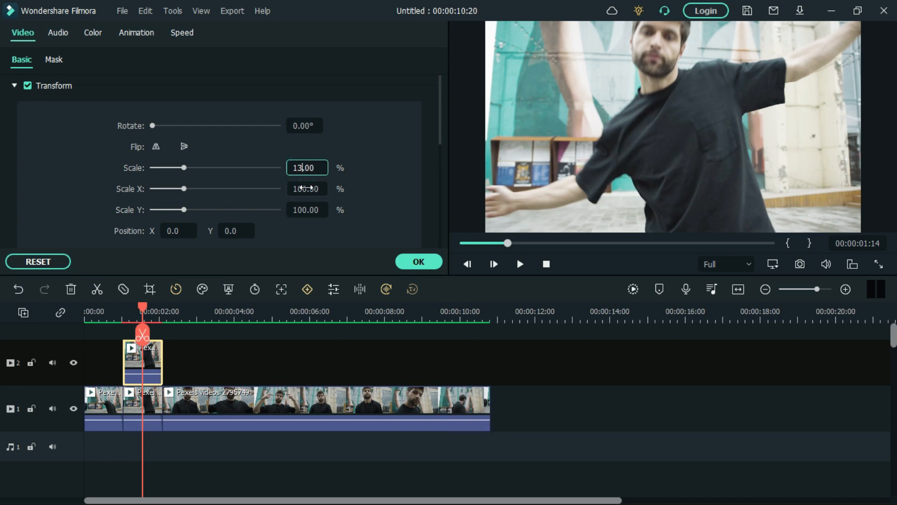
type("130.00")
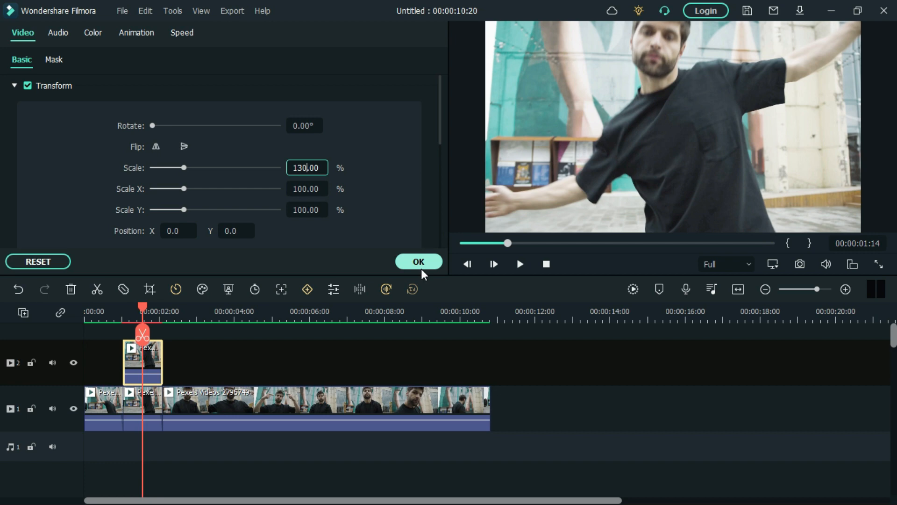
left_click(418, 262)
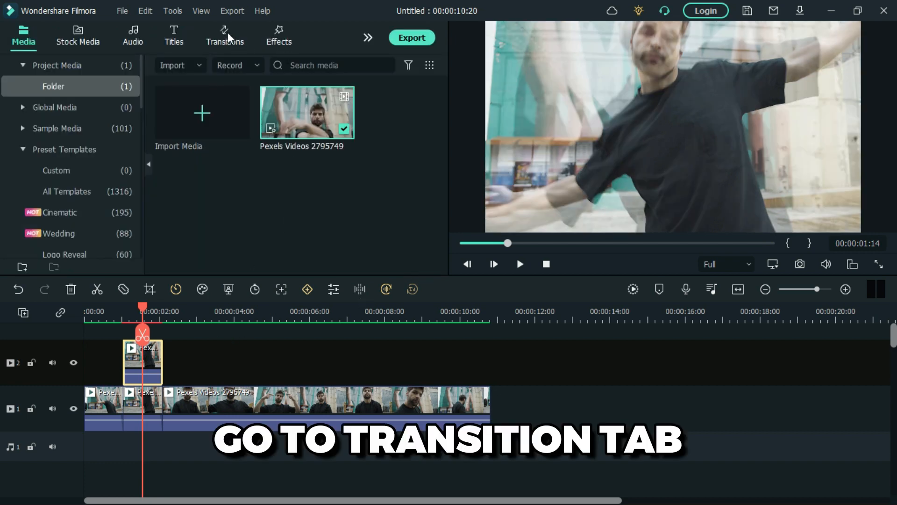
Step: Place Dissolve transitions on both ends of the zoomed-in track 2 clip and render
left_click(224, 36)
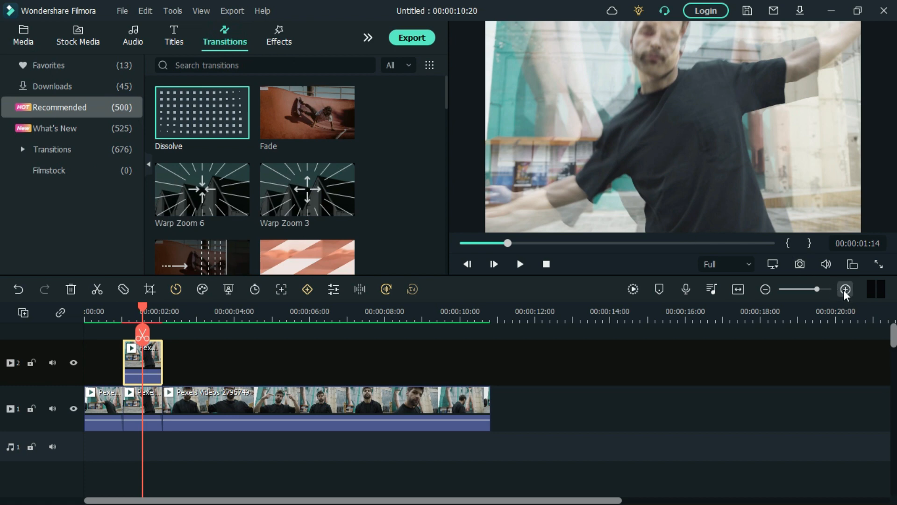
left_click(846, 290)
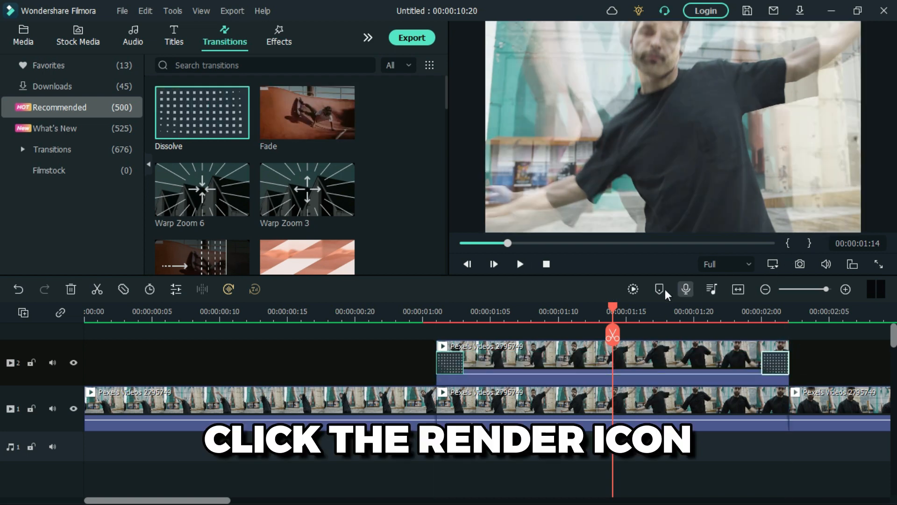
left_click(659, 289)
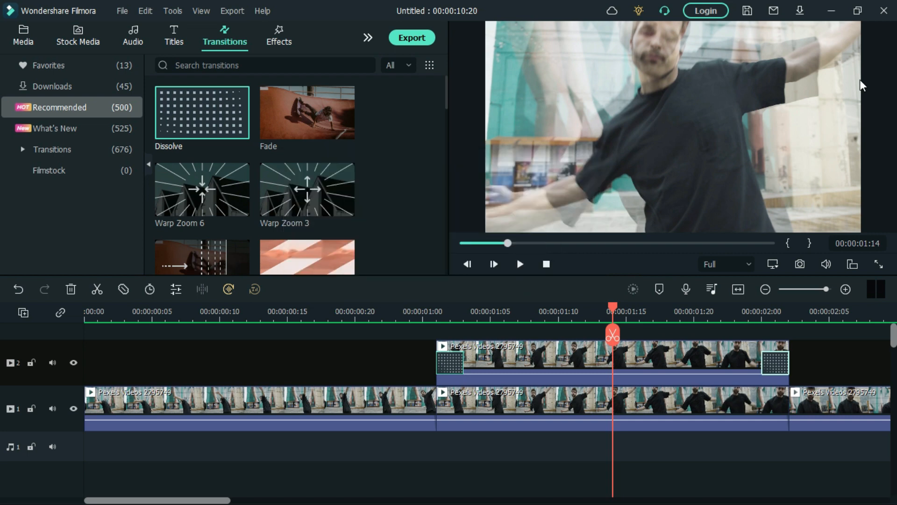
mouse_move(831, 10)
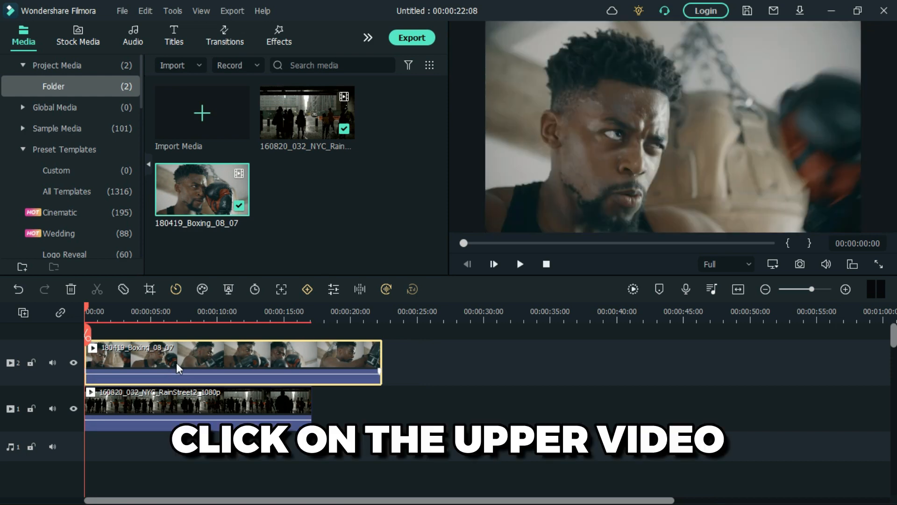
Step: Open the boxing clip's properties and set Compositing to Screen blend at 70% opacity
right_click(177, 362)
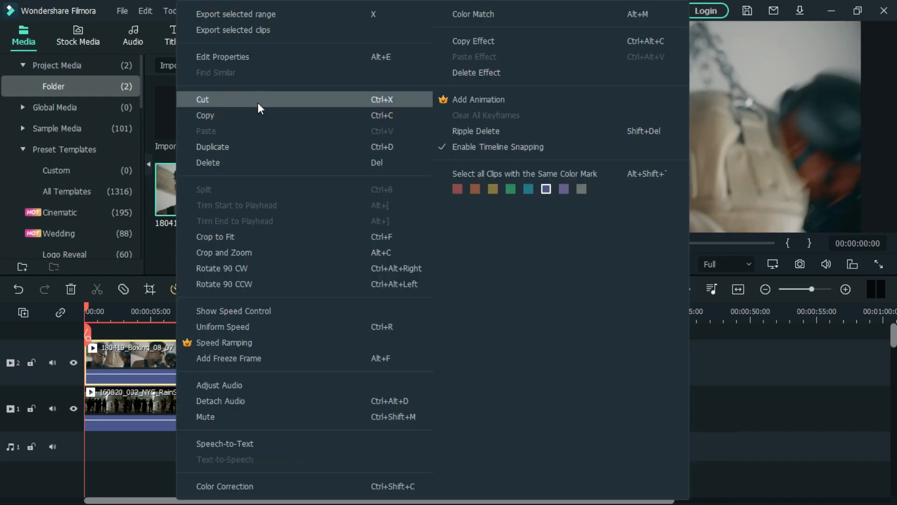
left_click(222, 56)
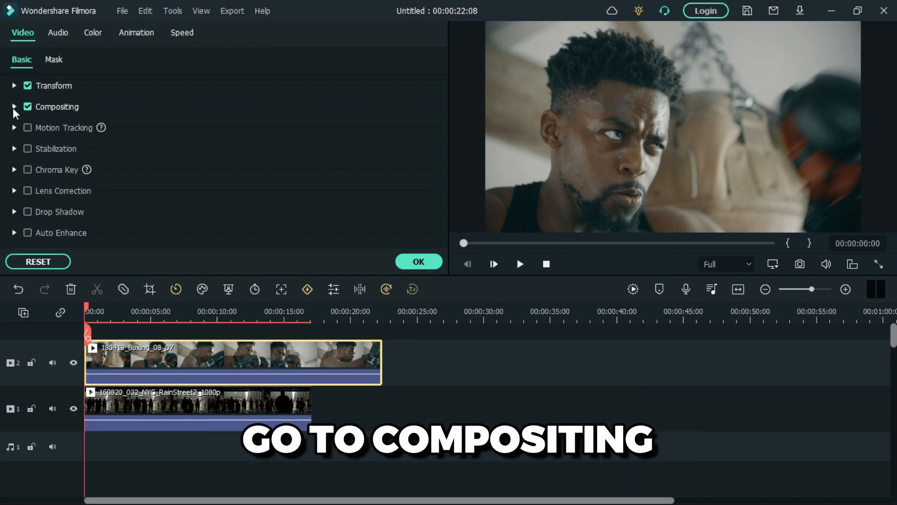
left_click(13, 106)
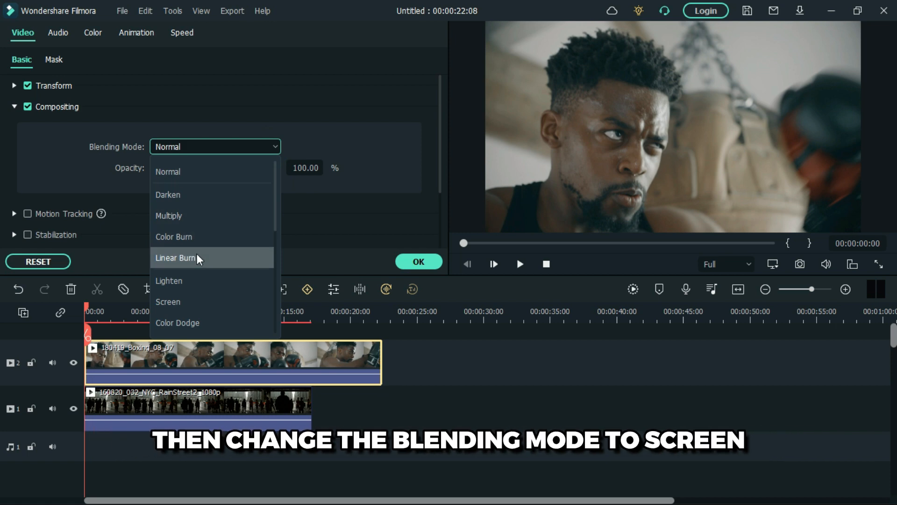
left_click(168, 303)
type("70")
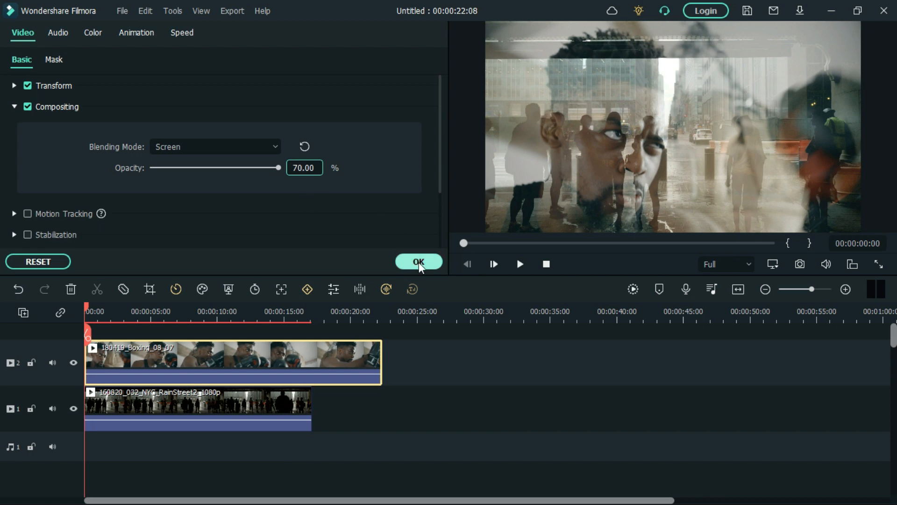
Step: Apply the boxing clip's blend settings and render a smooth-playback preview
left_click(418, 262)
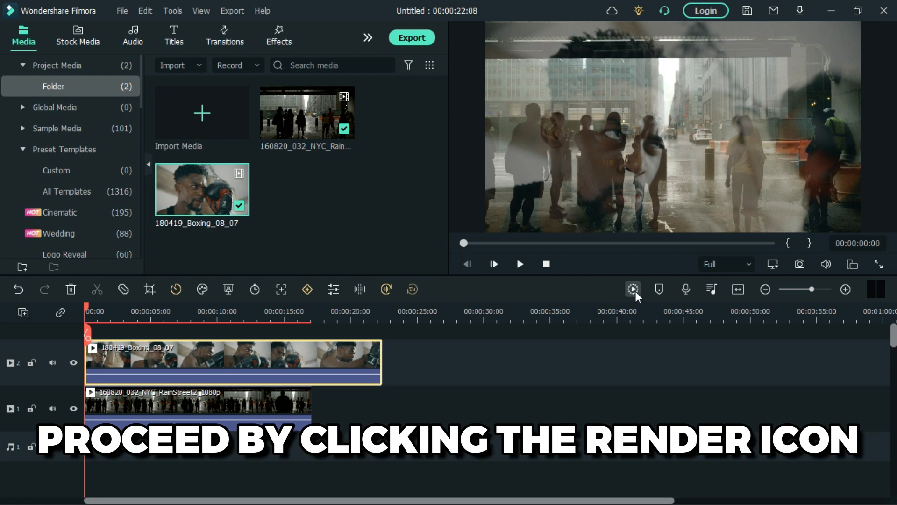
left_click(633, 288)
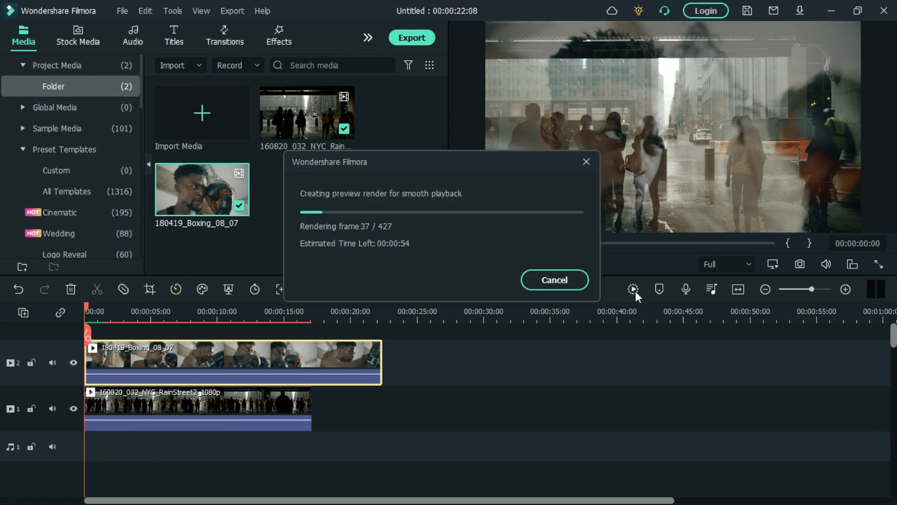